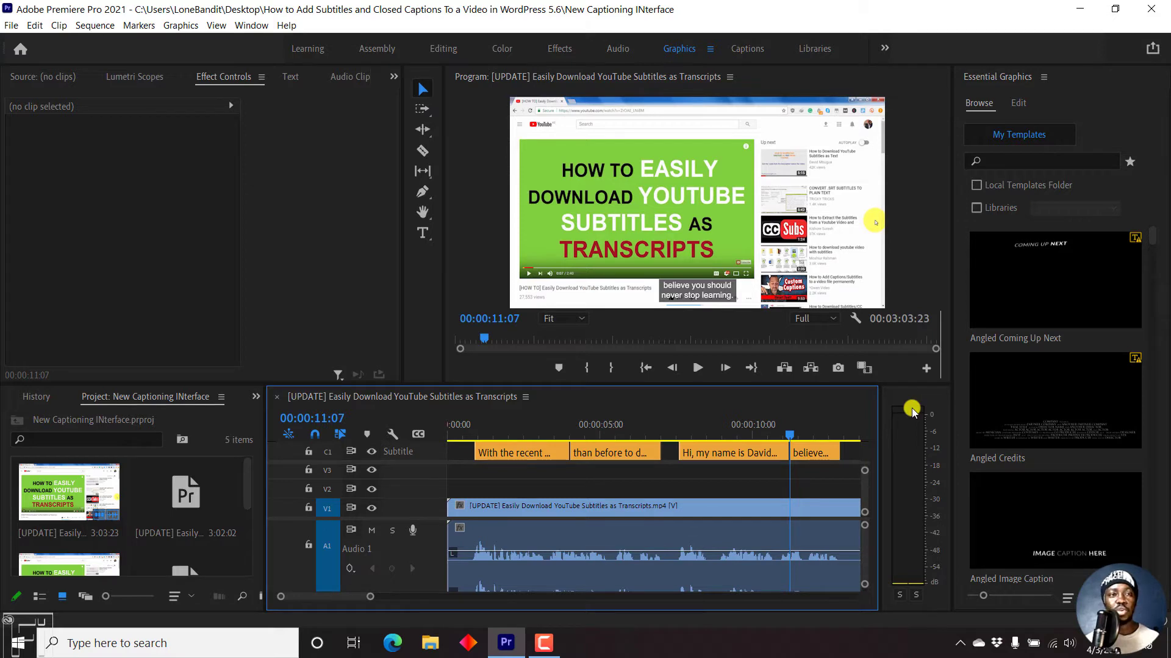
Bring up the full Export Media settings for the subtitled sequence, H.264 with burned-in captions.
{"action": "left_click", "coordinate": [11, 25]}
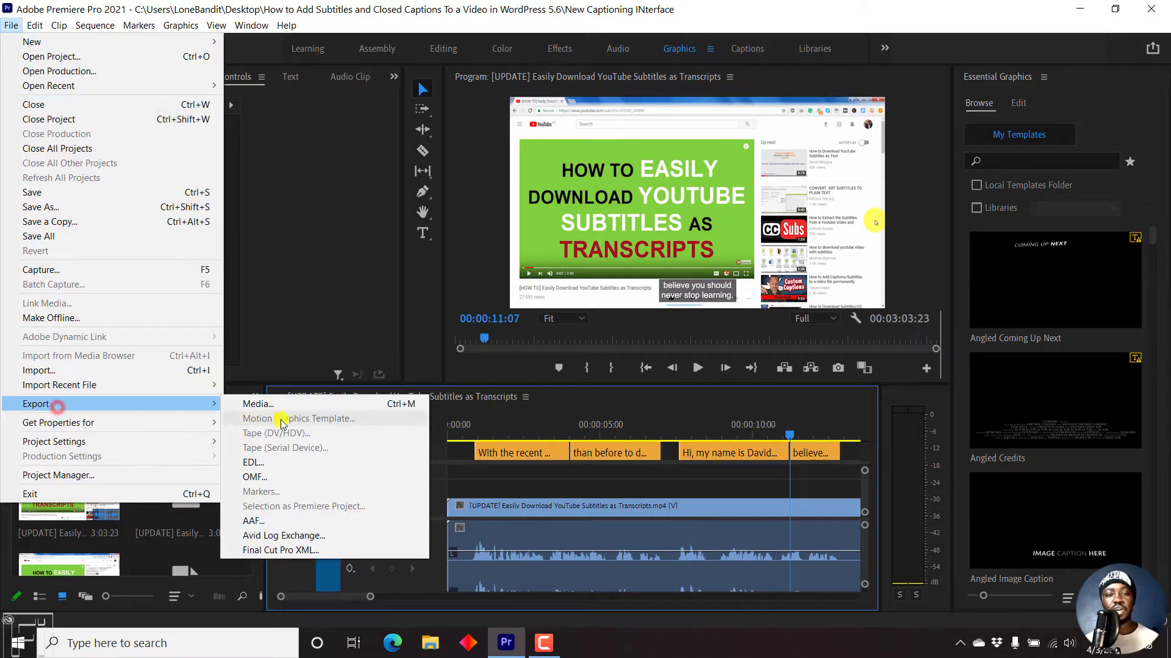
{"action": "left_click", "coordinate": [257, 404]}
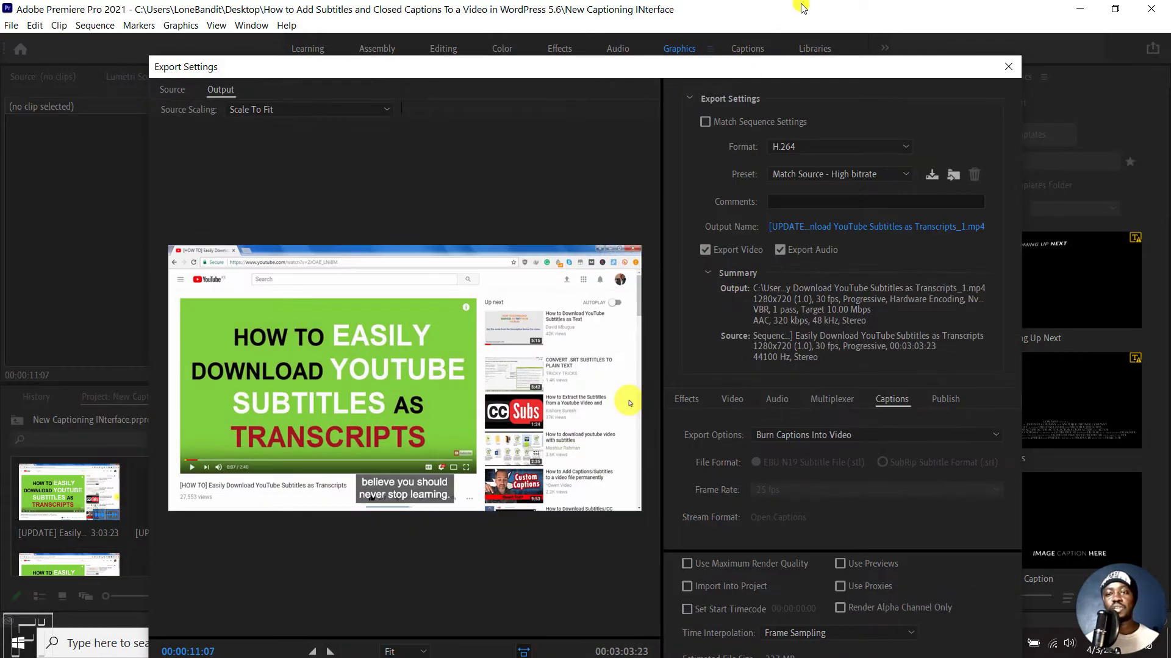
{"action": "mouse_move", "coordinate": [899, 308]}
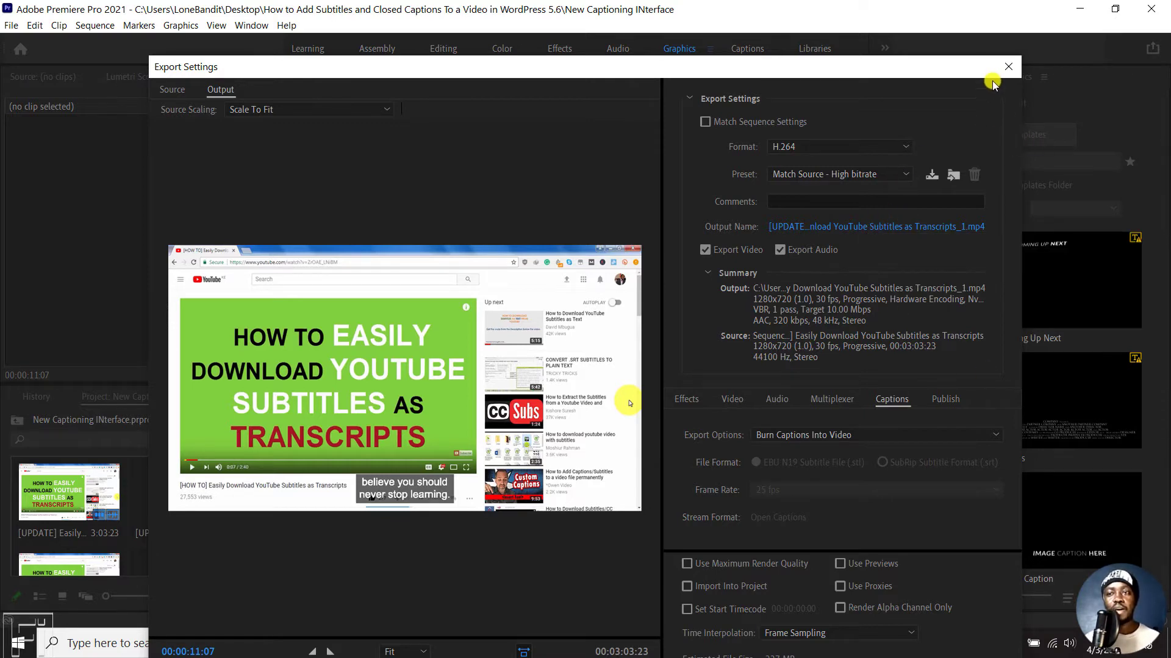
Dismiss the full export settings and switch to the Quick Export options (H.264, 1280x720).
{"action": "left_click", "coordinate": [1008, 66]}
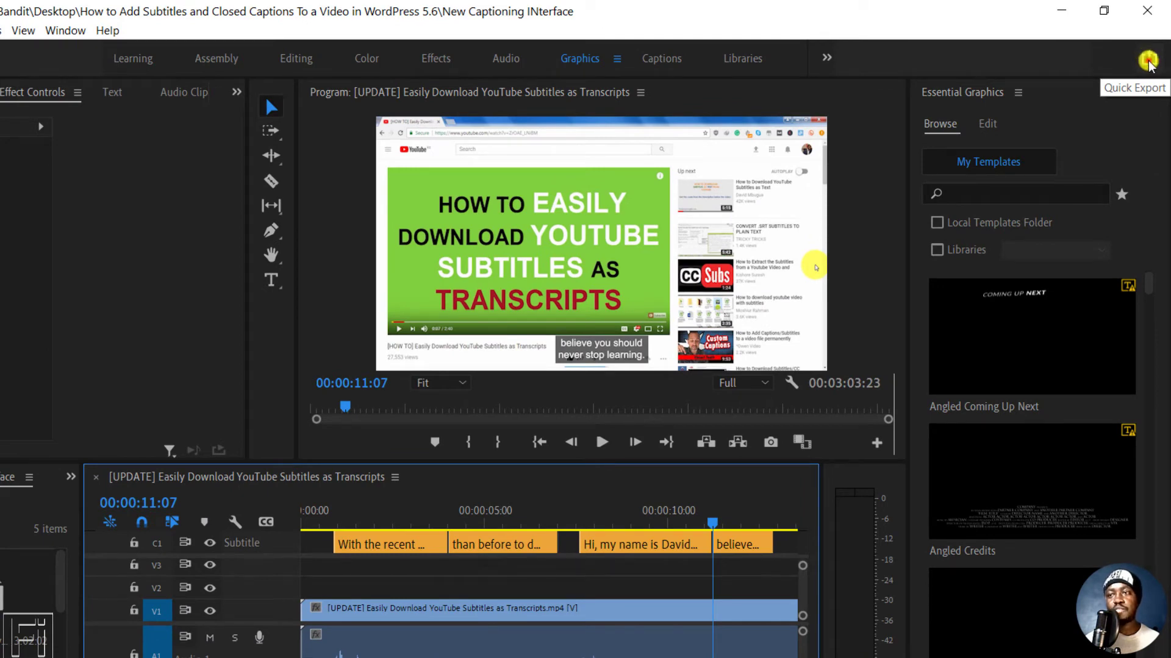
{"action": "left_click", "coordinate": [1147, 59]}
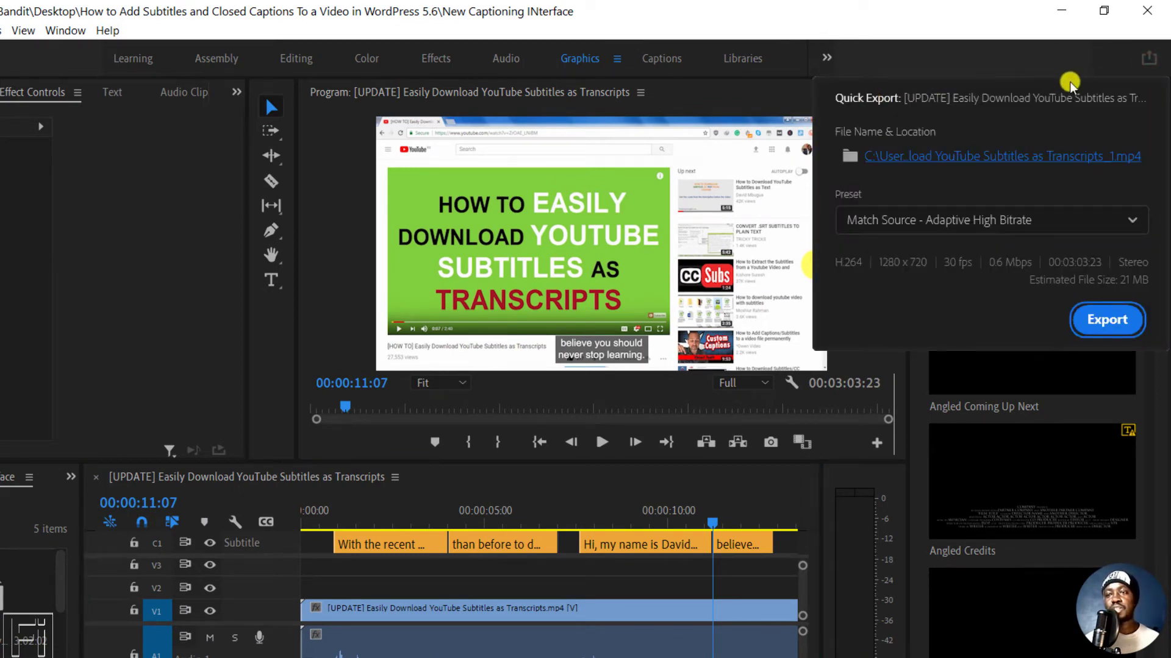
{"action": "mouse_move", "coordinate": [981, 97]}
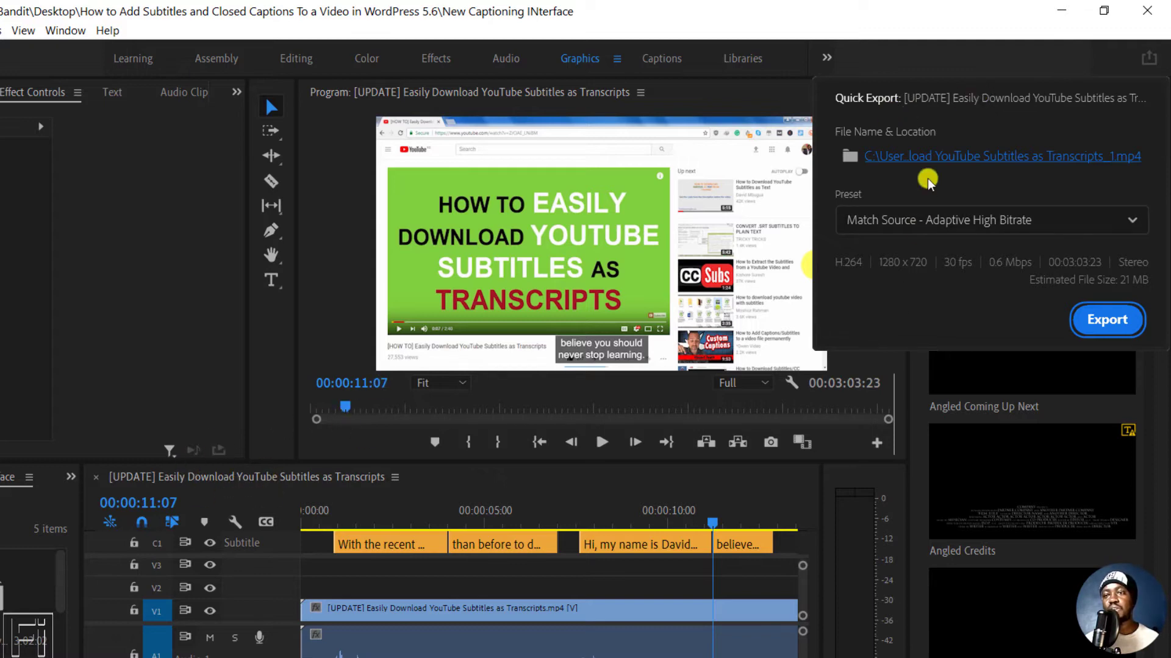
{"action": "mouse_move", "coordinate": [915, 136]}
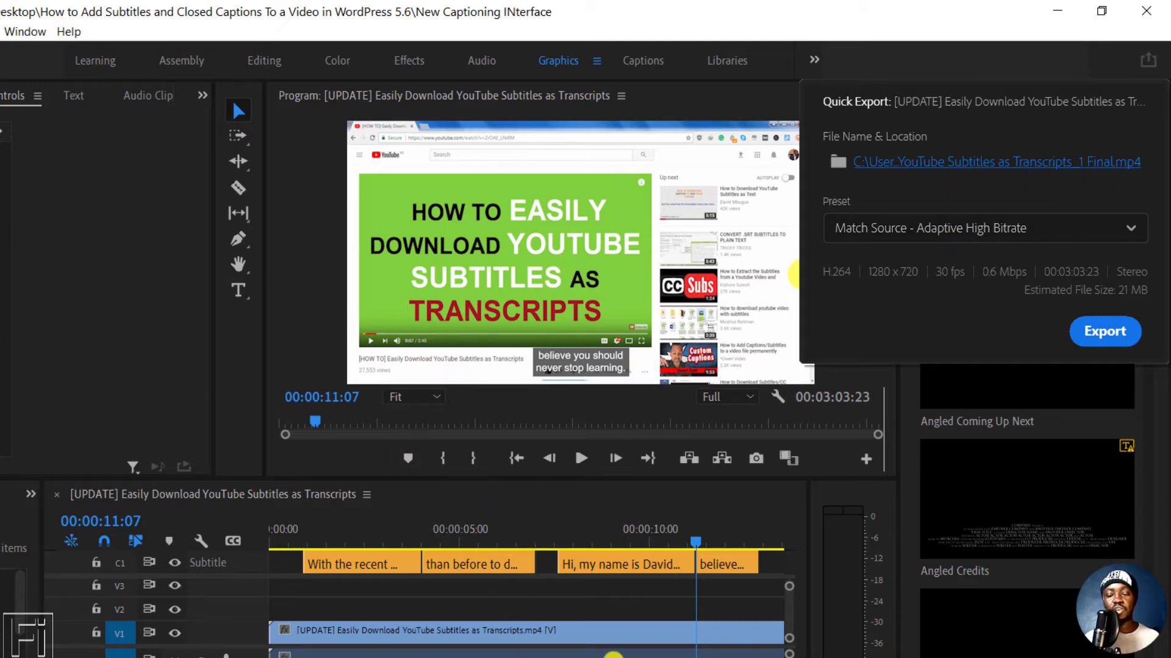
{"action": "mouse_move", "coordinate": [953, 237]}
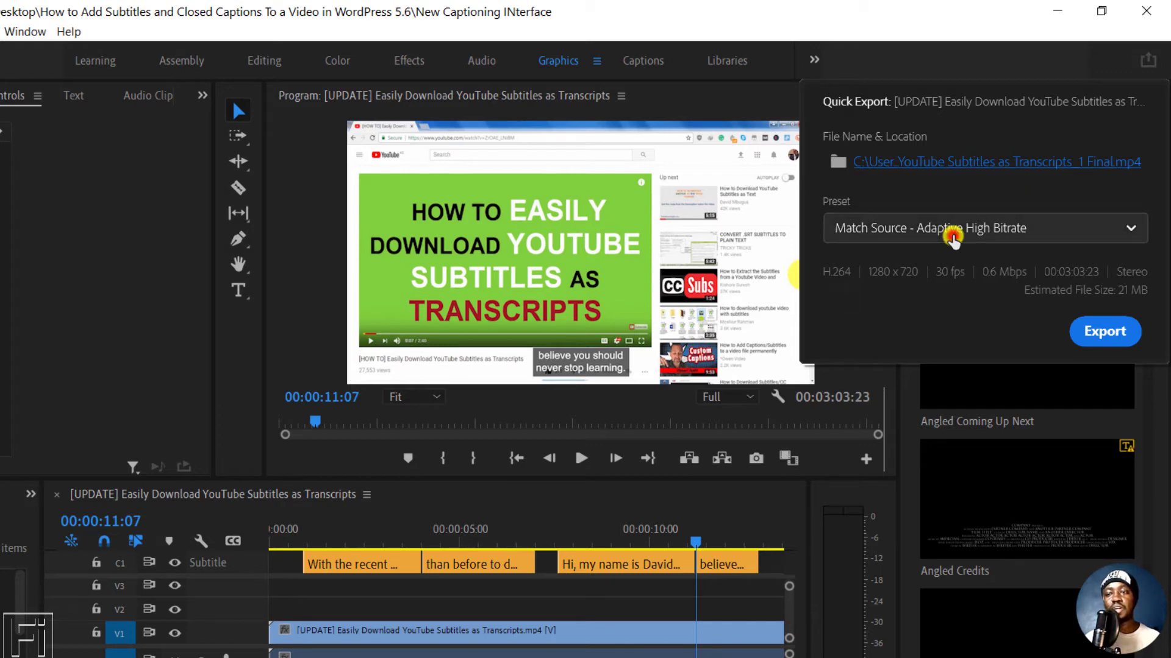
Show the list of available Quick Export presets.
{"action": "left_click", "coordinate": [984, 228]}
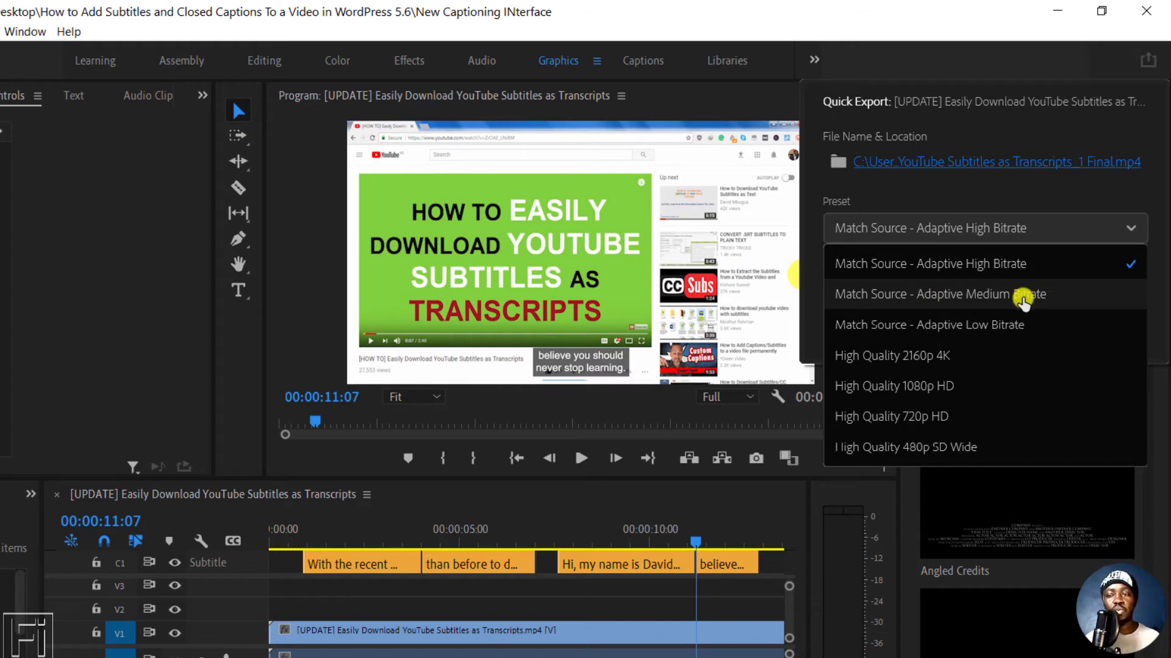
{"action": "mouse_move", "coordinate": [958, 325]}
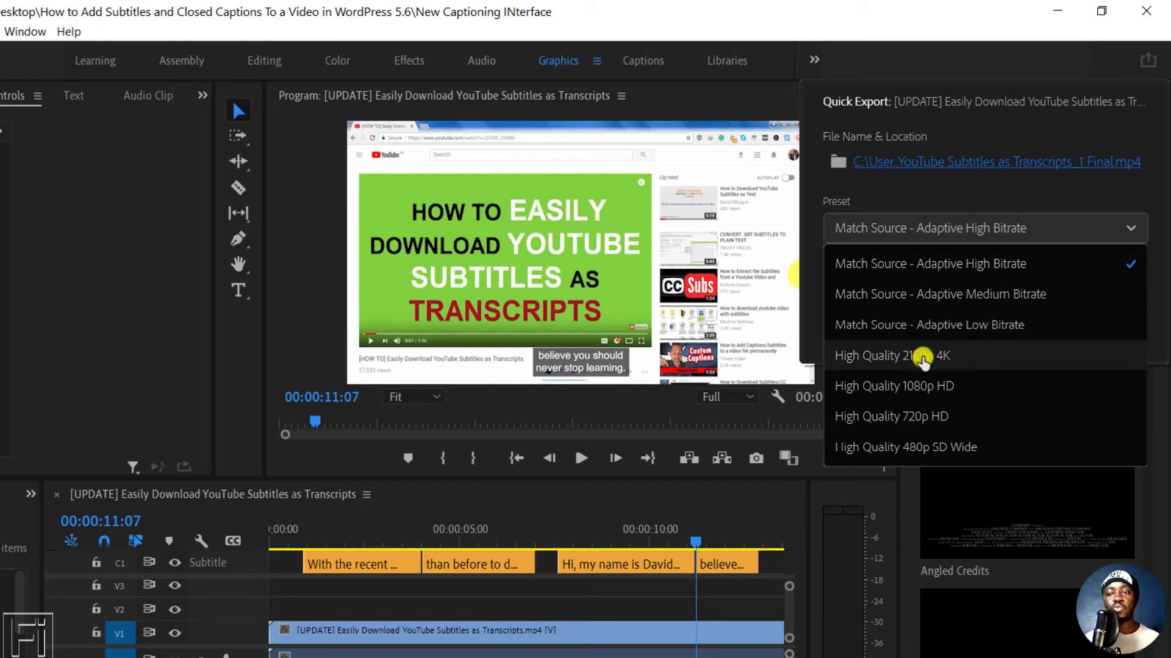
{"action": "mouse_move", "coordinate": [925, 391]}
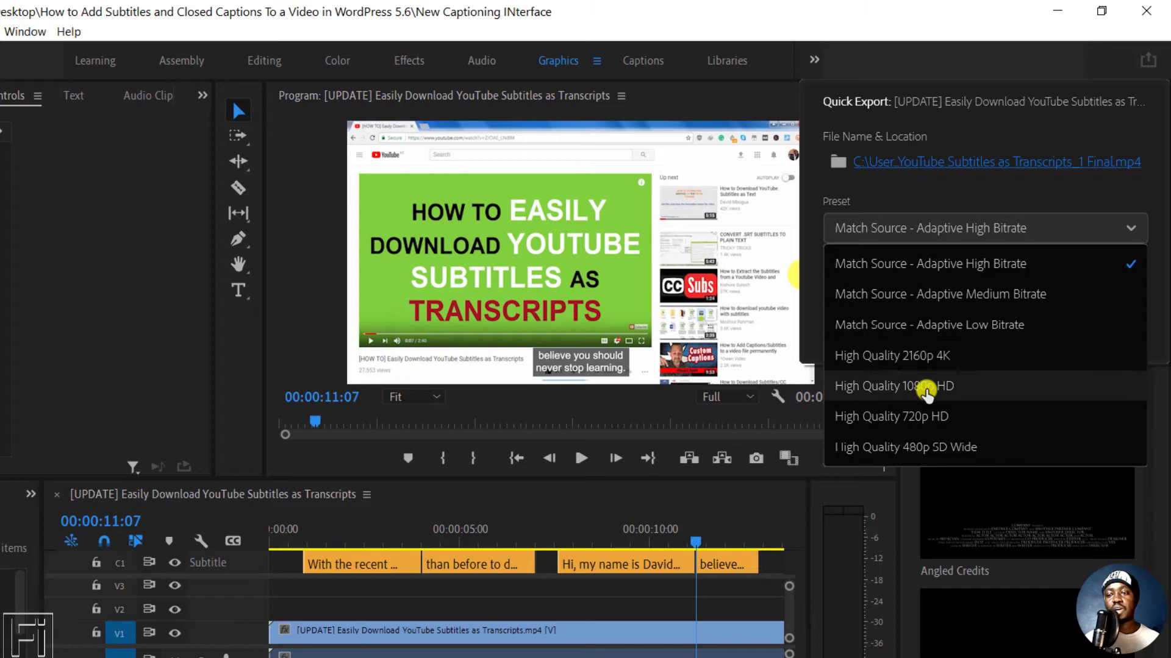
{"action": "mouse_move", "coordinate": [956, 425]}
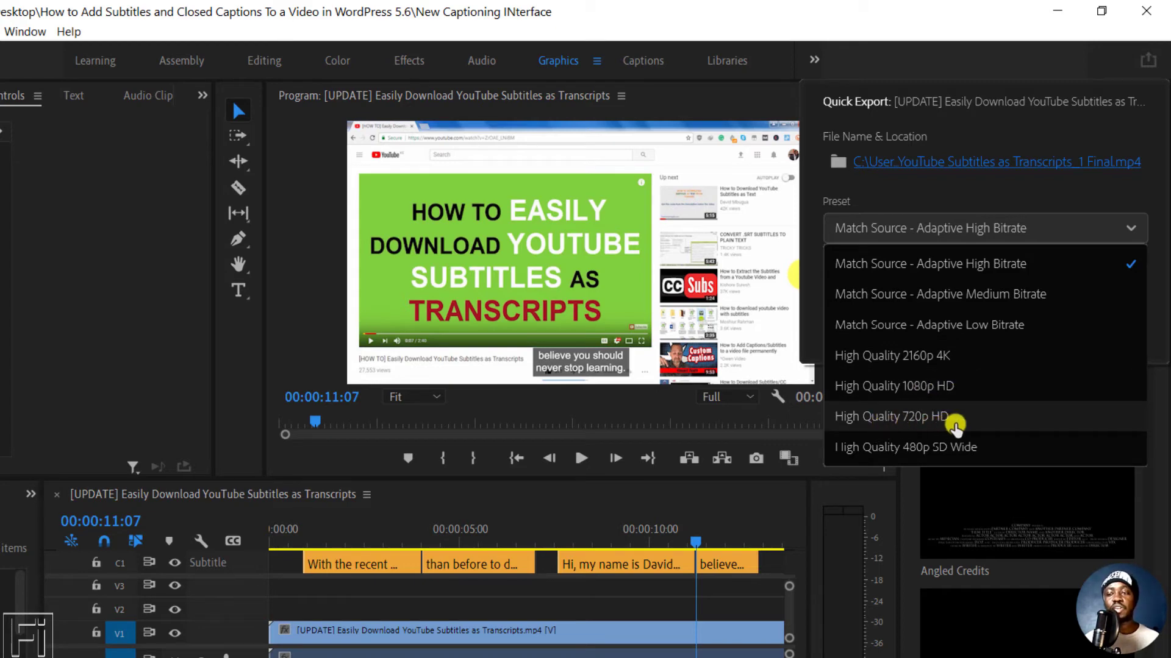
{"action": "mouse_move", "coordinate": [1007, 441]}
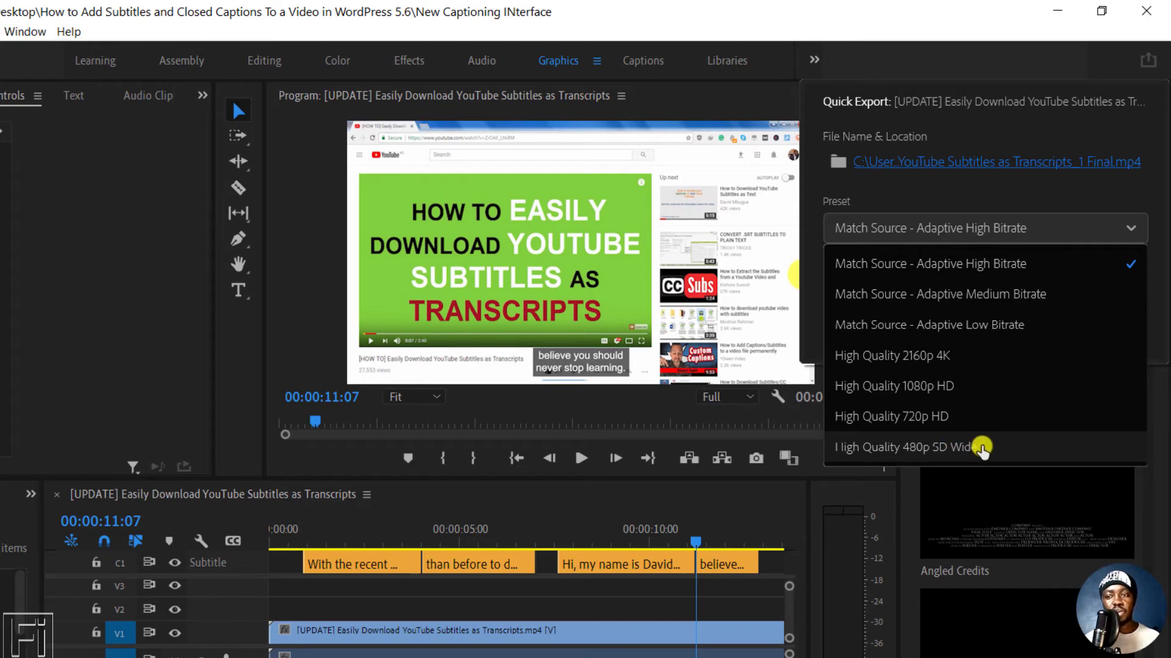
{"action": "mouse_move", "coordinate": [906, 263]}
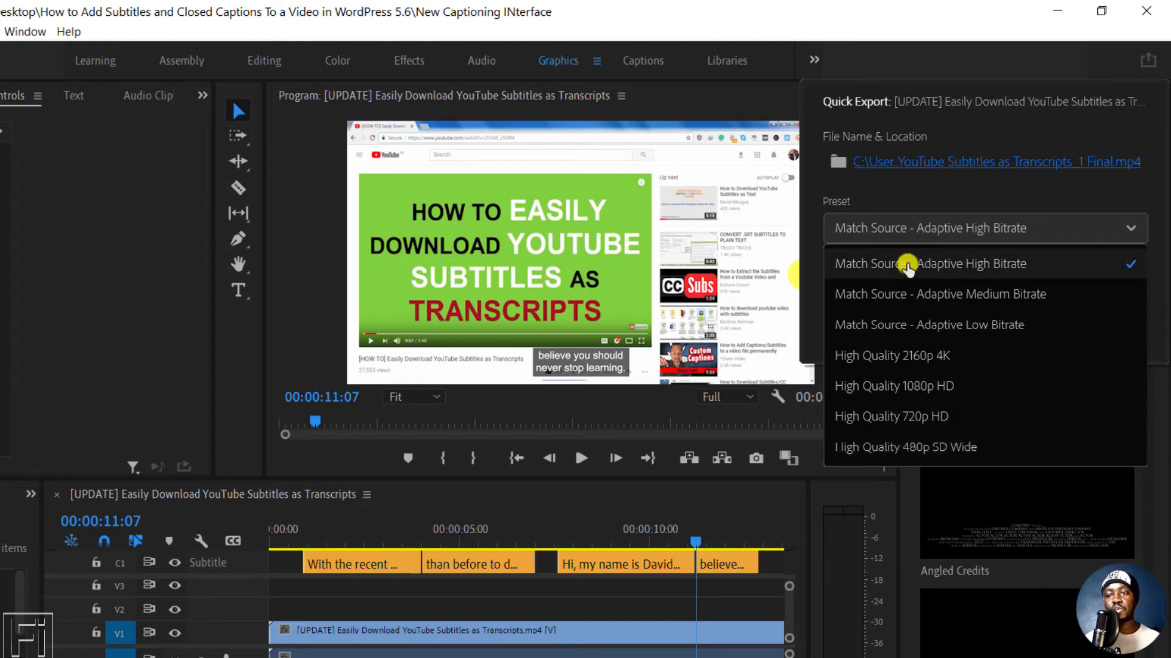
Export with the Match Source - Adaptive High Bitrate preset, starting the encode.
{"action": "left_click", "coordinate": [929, 263]}
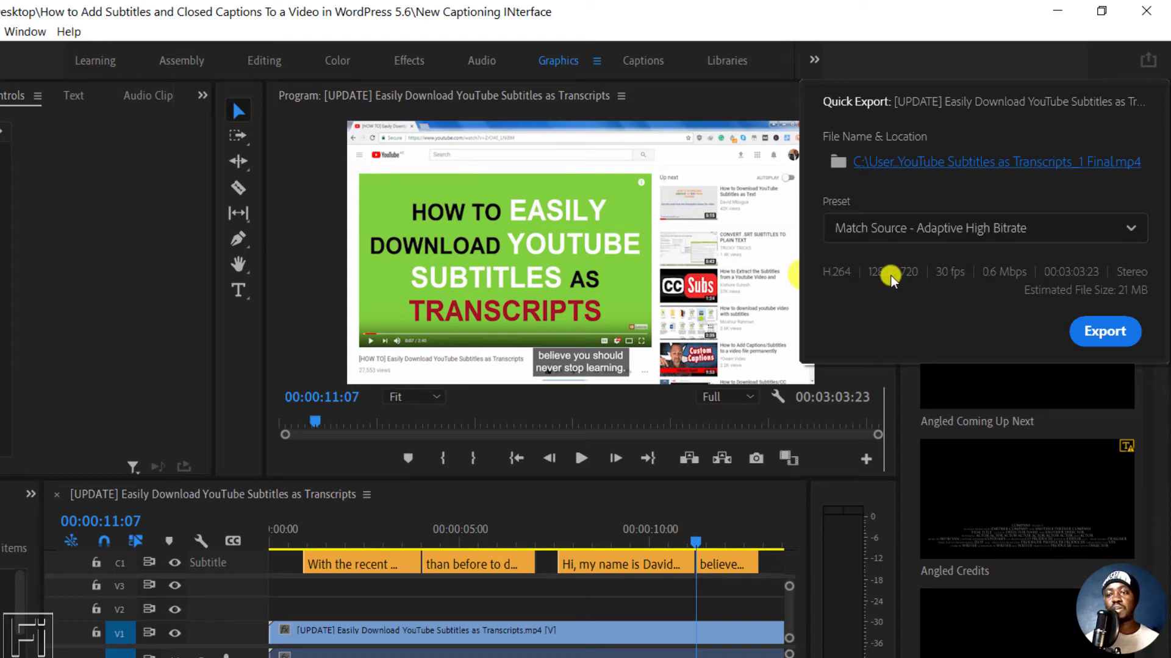
{"action": "mouse_move", "coordinate": [948, 271]}
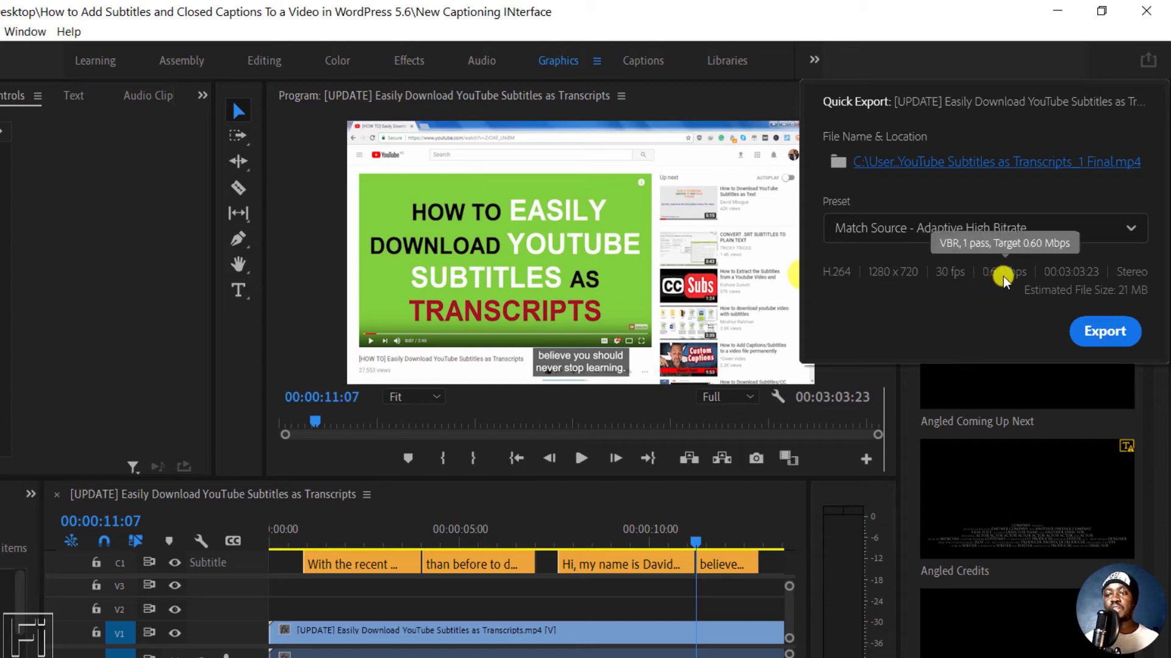
{"action": "mouse_move", "coordinate": [1076, 257]}
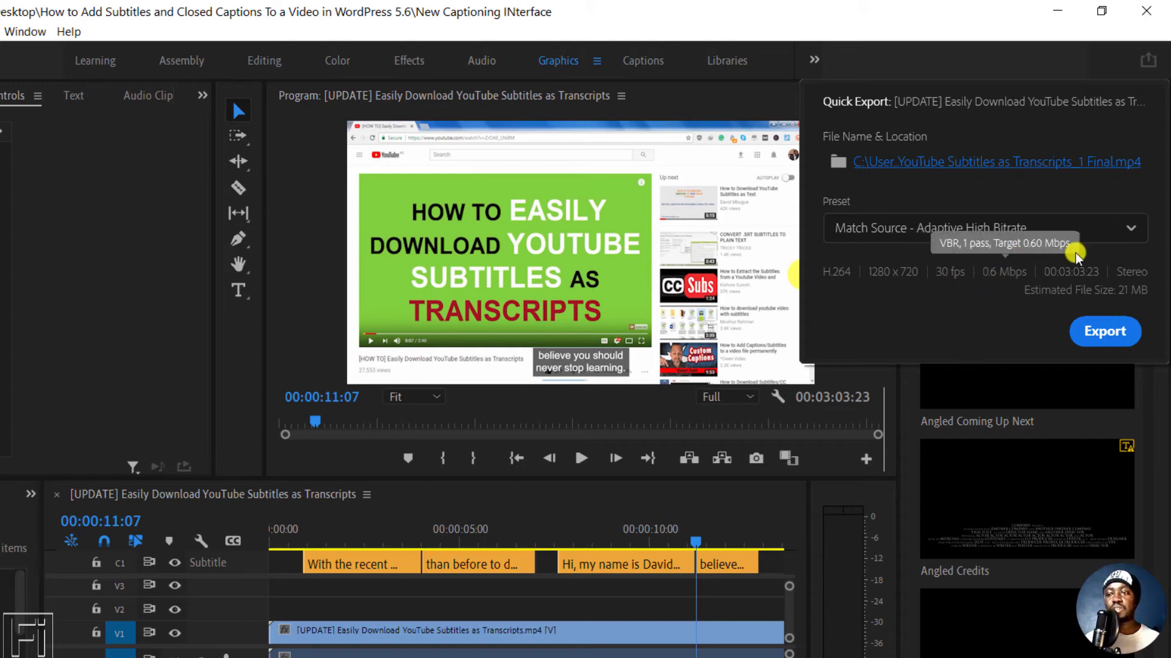
{"action": "mouse_move", "coordinate": [1087, 280]}
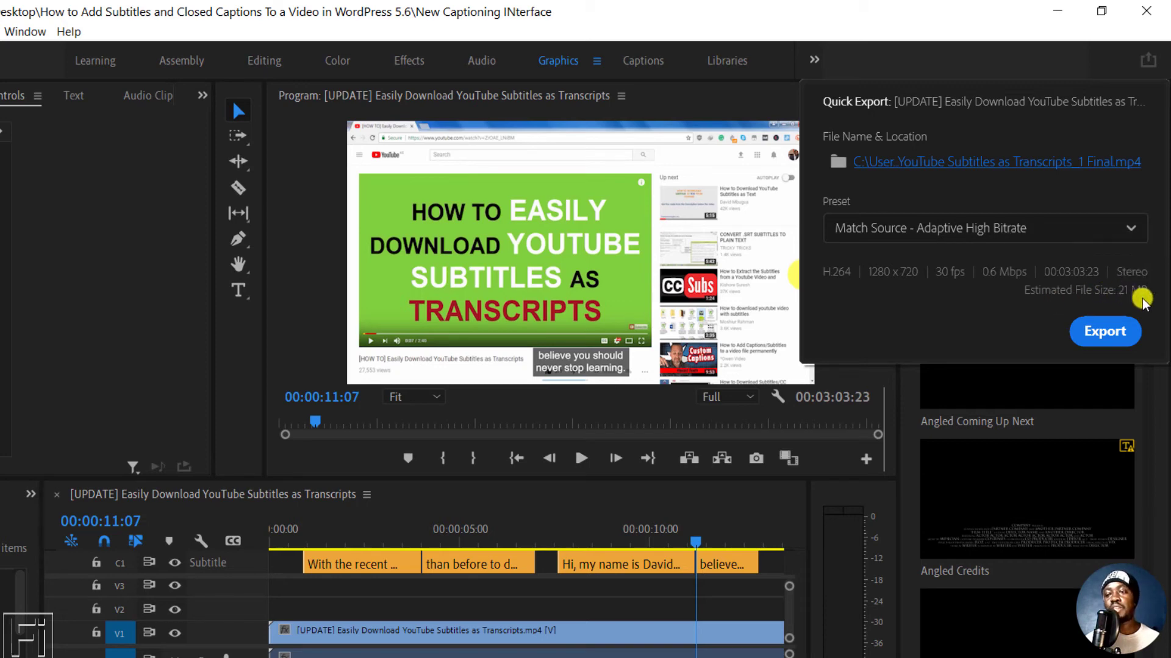
{"action": "mouse_move", "coordinate": [999, 327]}
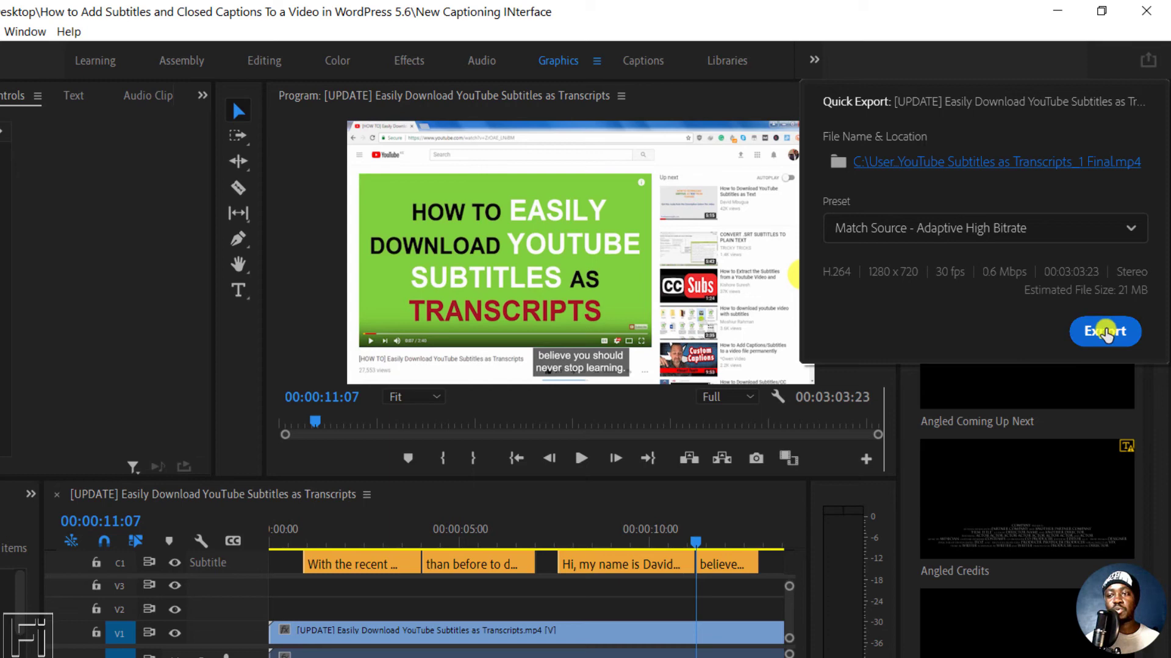
{"action": "left_click", "coordinate": [1104, 331]}
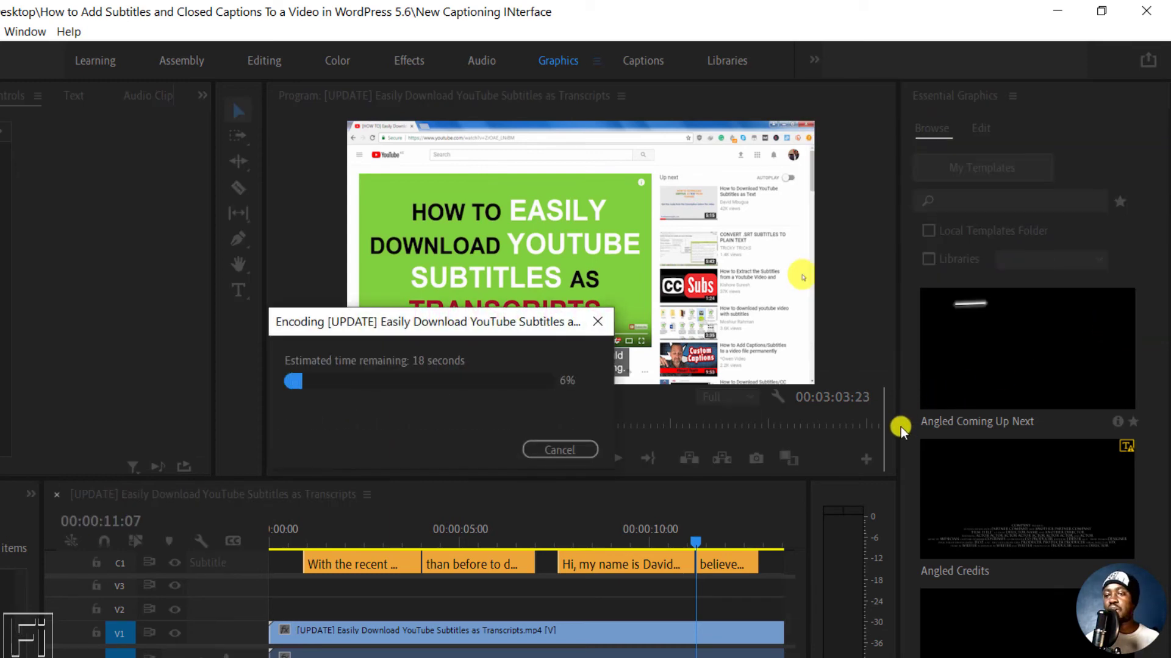